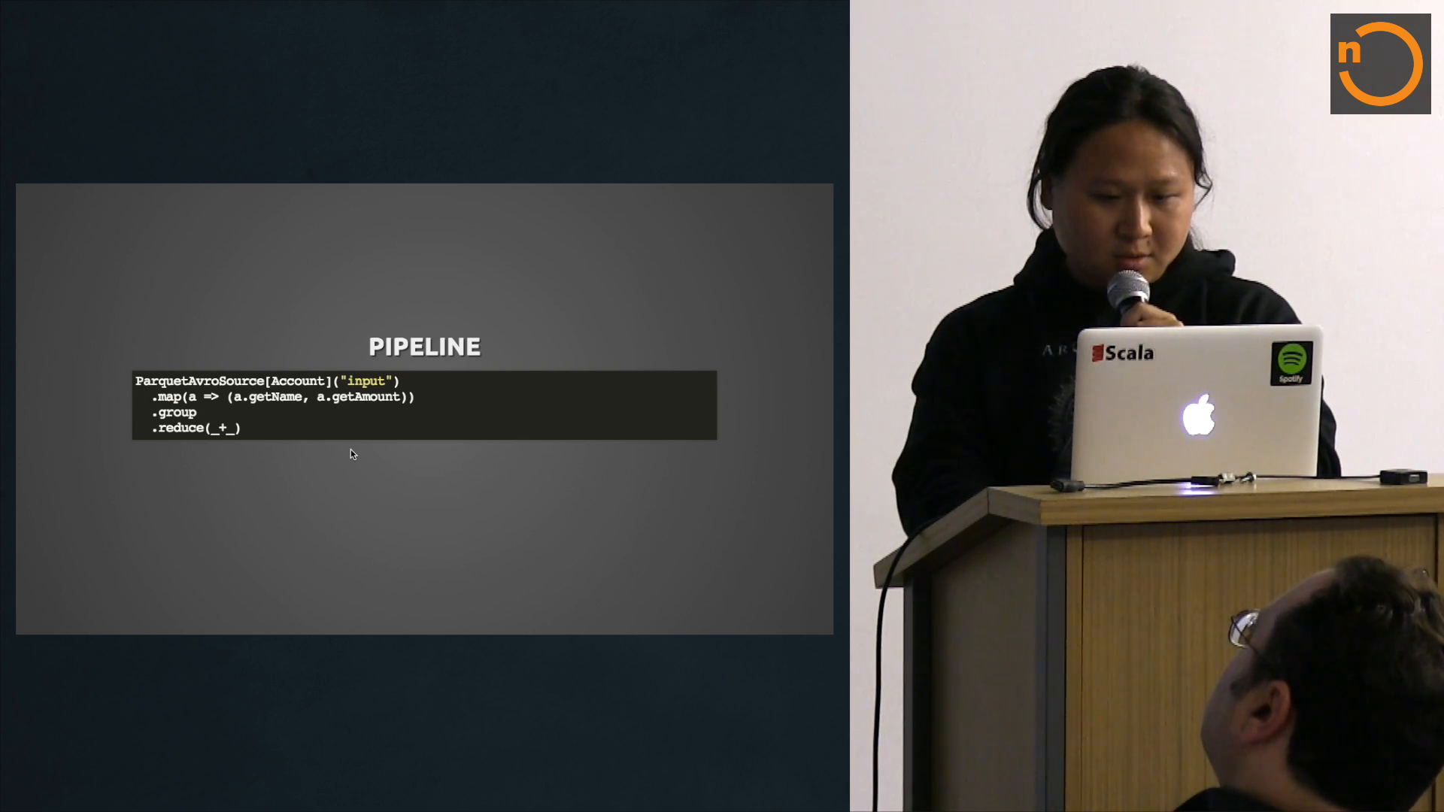
Advance the slide deck through to the Projection Improved slide before switching to the source
{"action": "key", "text": "Right"}
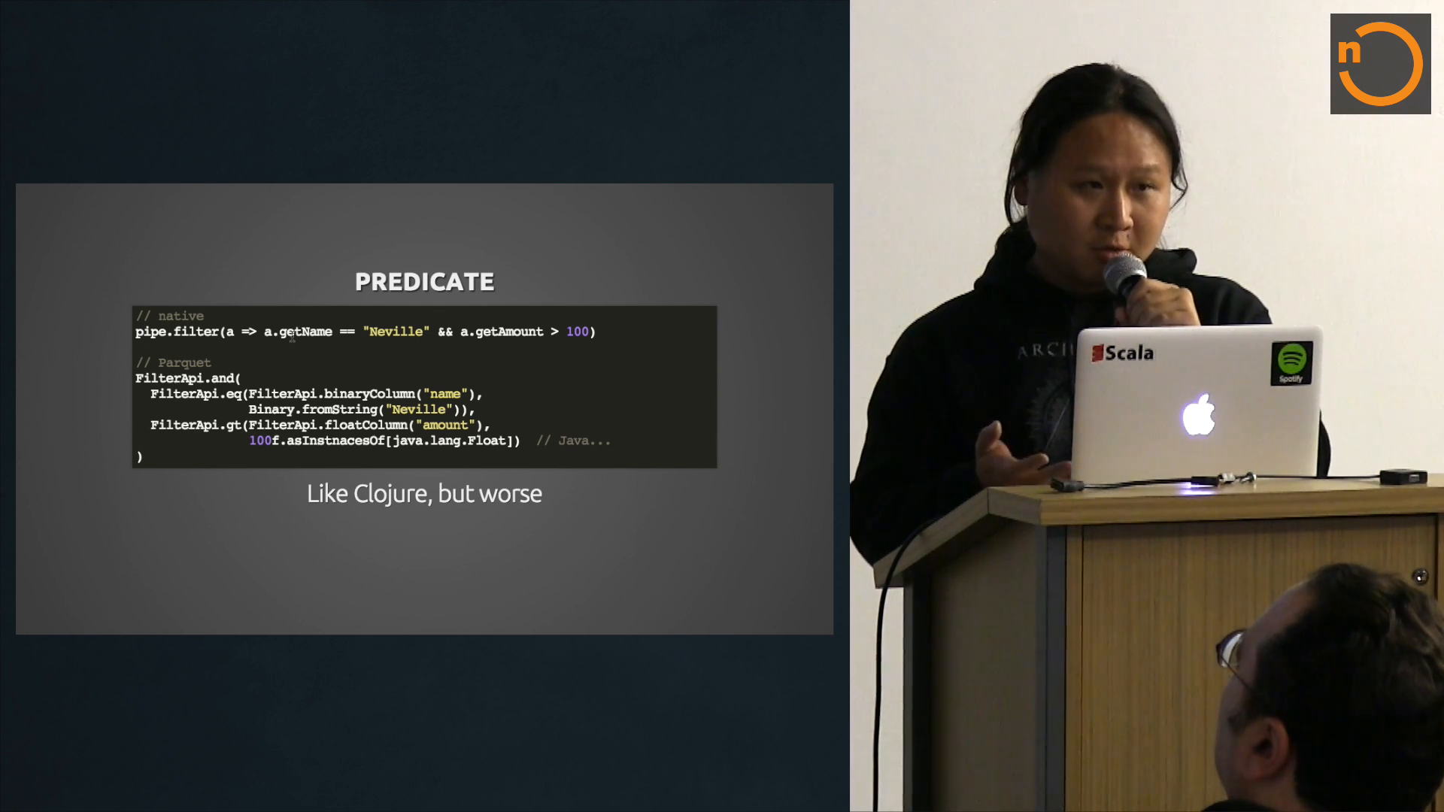
{"action": "key", "text": "right"}
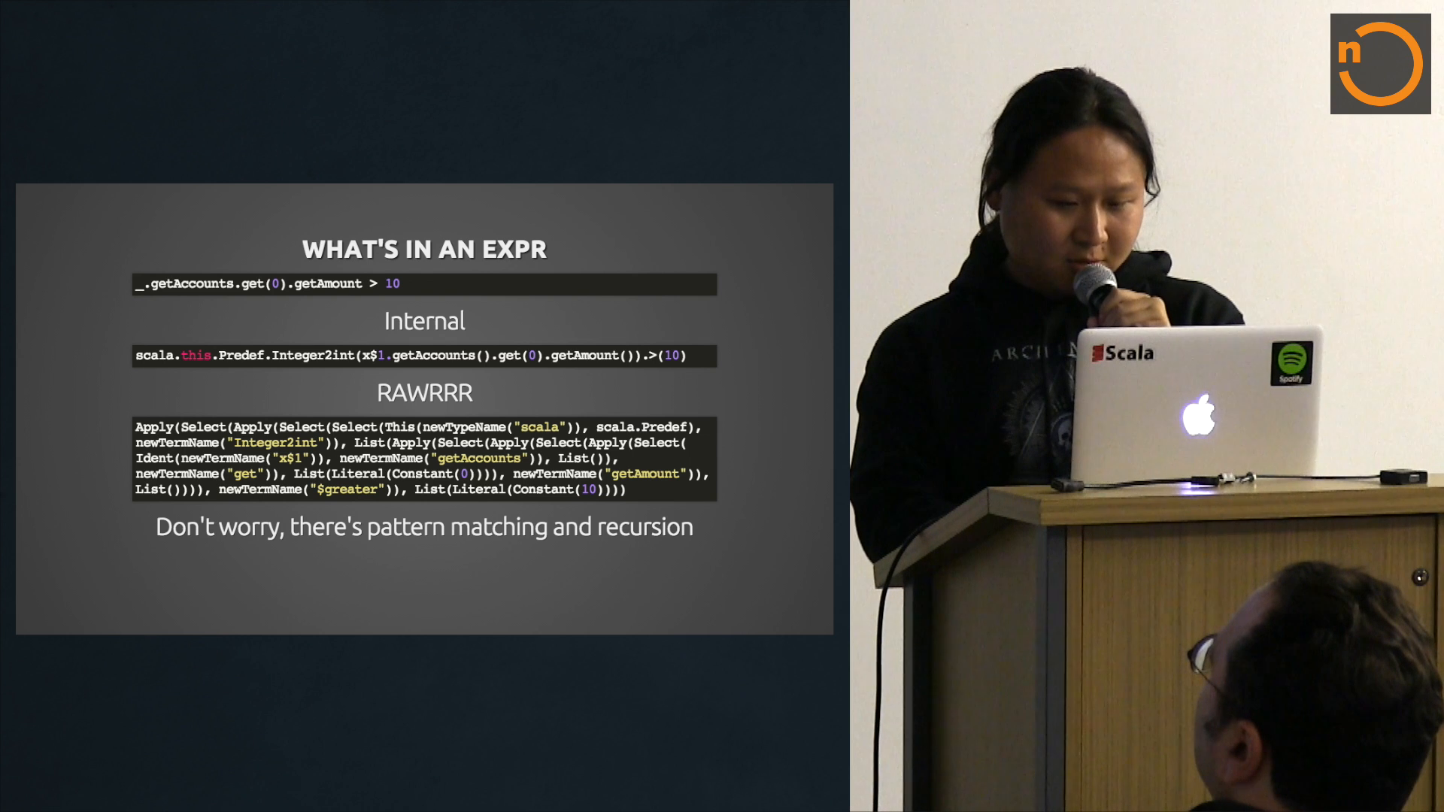
{"action": "key", "text": "right"}
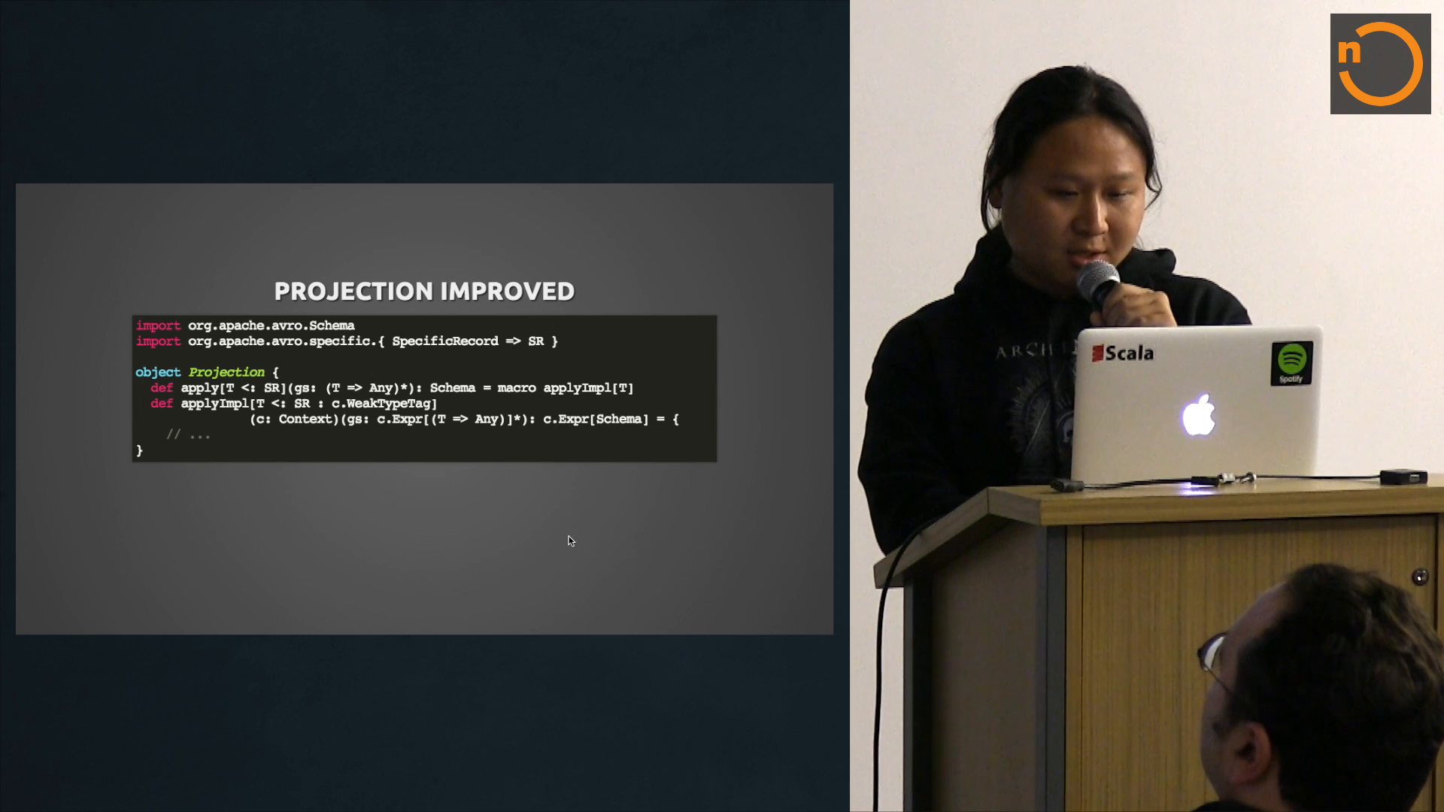
{"action": "mouse_move", "coordinate": [447, 365]}
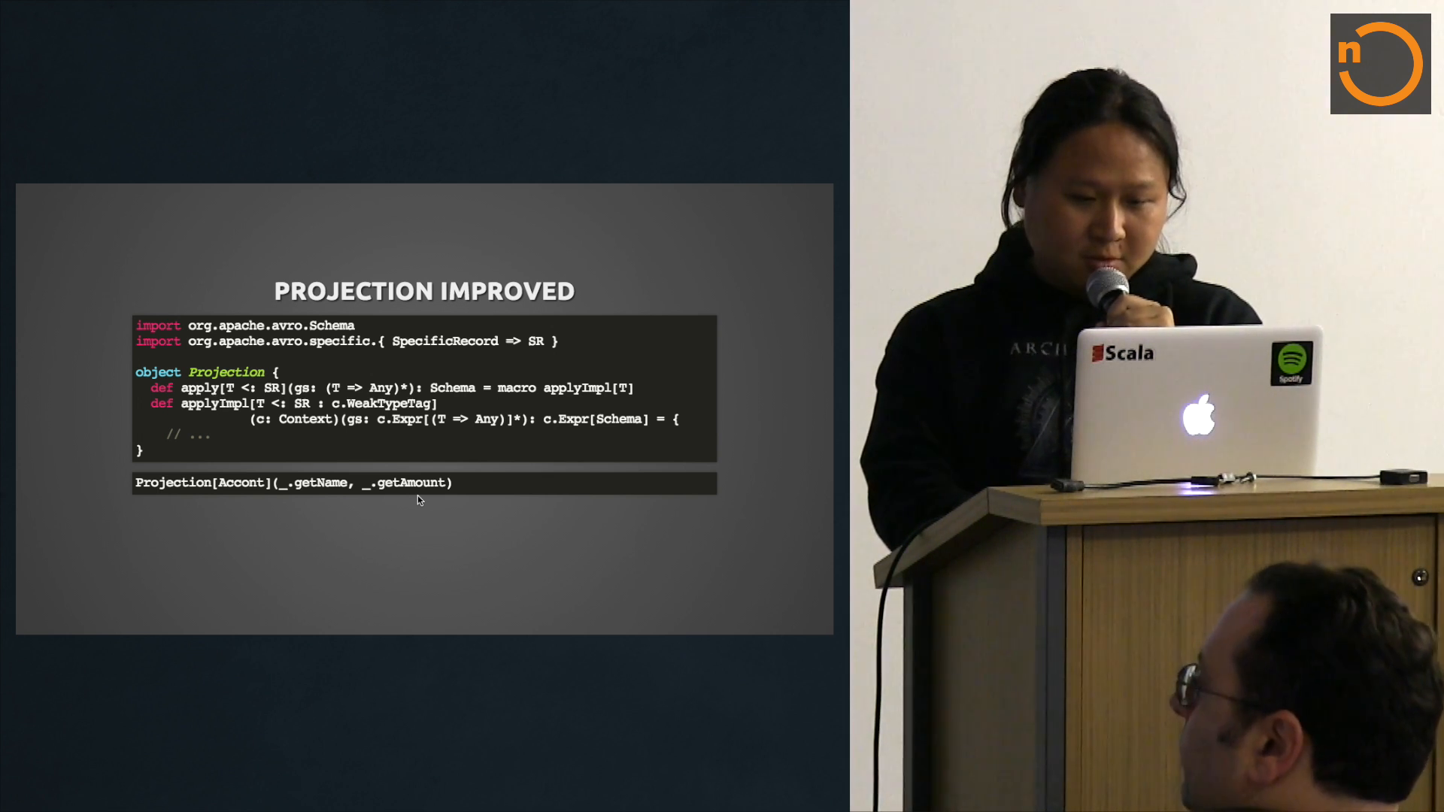
{"action": "key", "text": "right"}
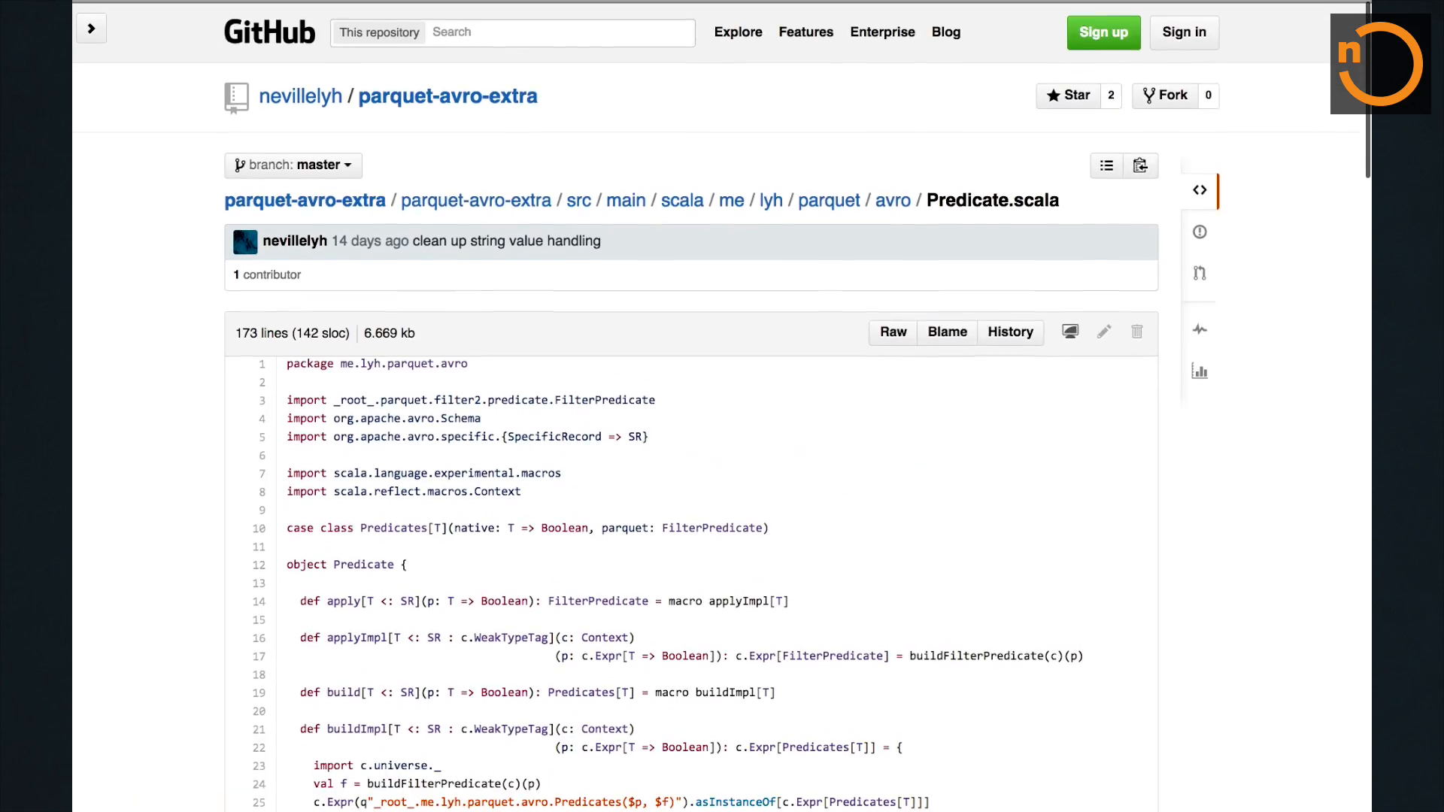
Scroll Predicate.scala to lines 25–68, the compareOps and numericTypes maps and buildFilterPredicate
{"action": "scroll", "scroll_direction": "down", "scroll_amount": 3}
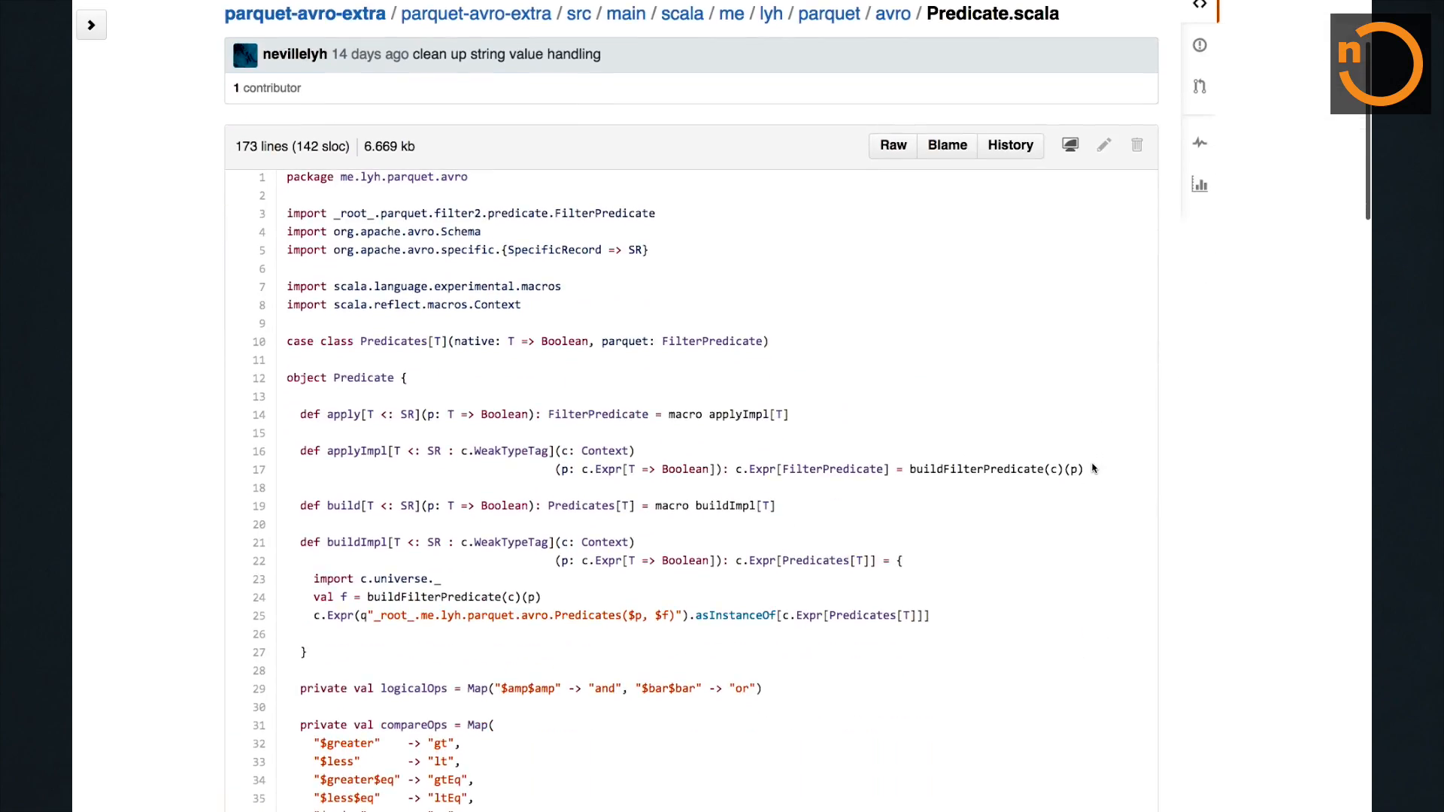
{"action": "scroll", "scroll_direction": "down", "scroll_amount": 3}
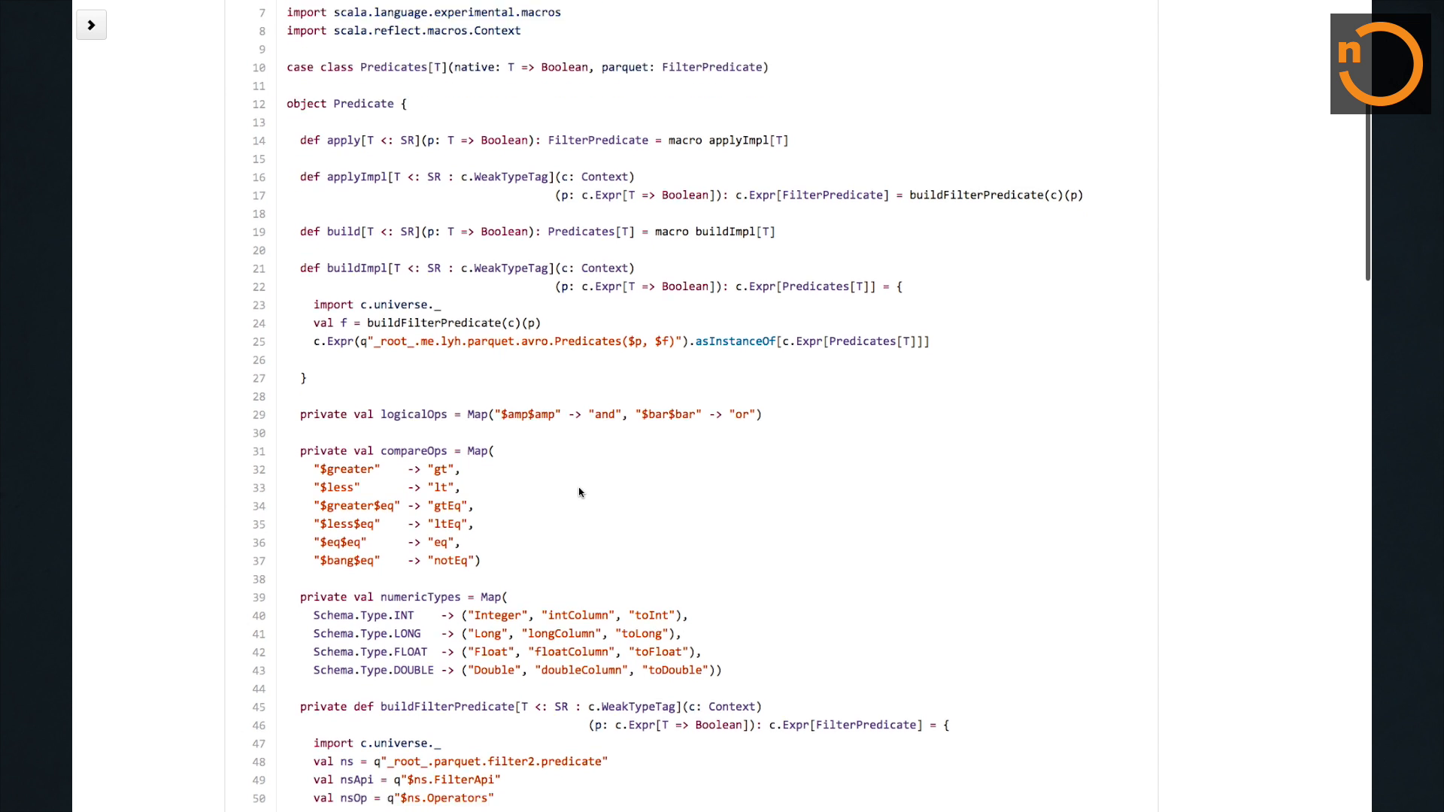
{"action": "scroll", "scroll_direction": "down", "scroll_amount": 3}
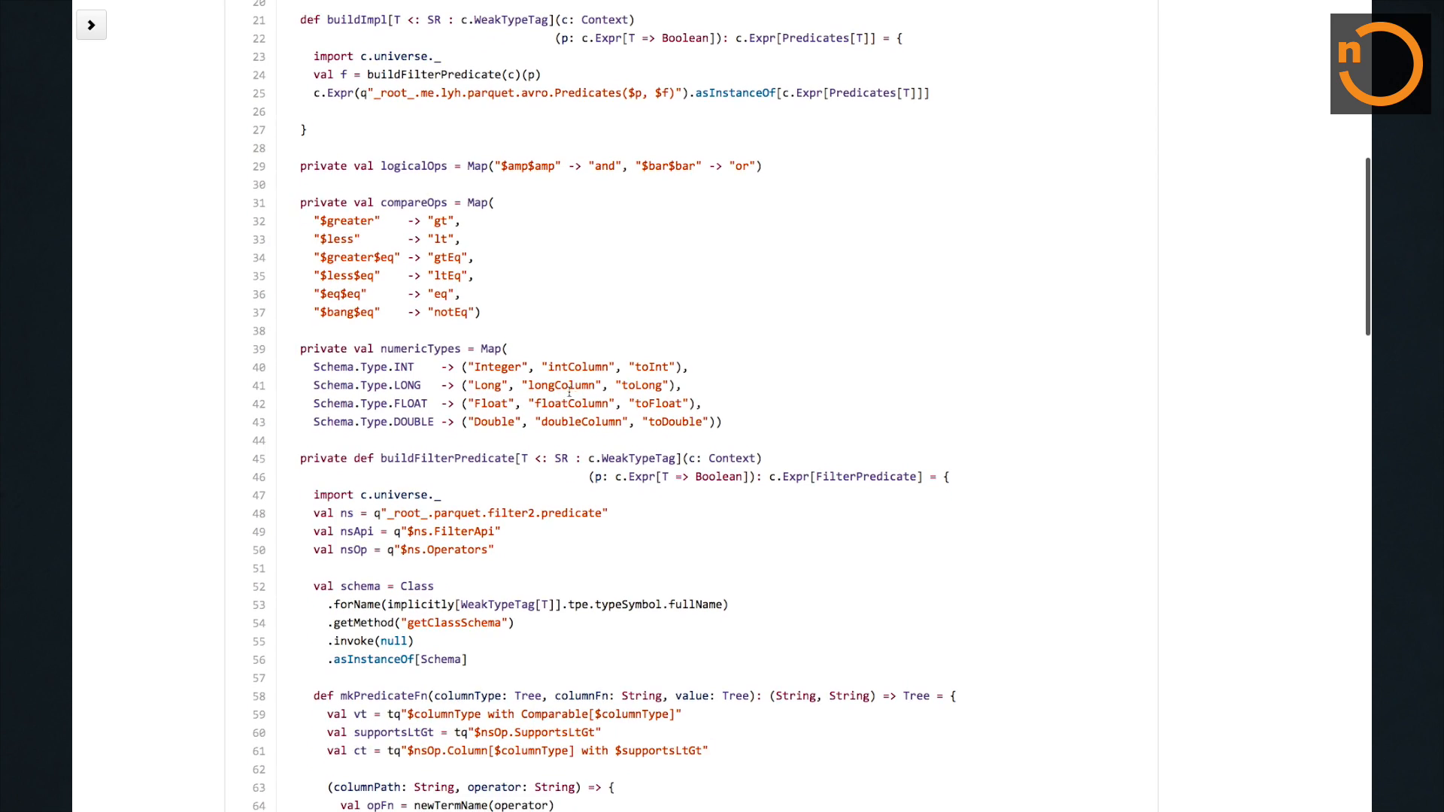
{"action": "scroll", "scroll_direction": "down", "scroll_amount": 3}
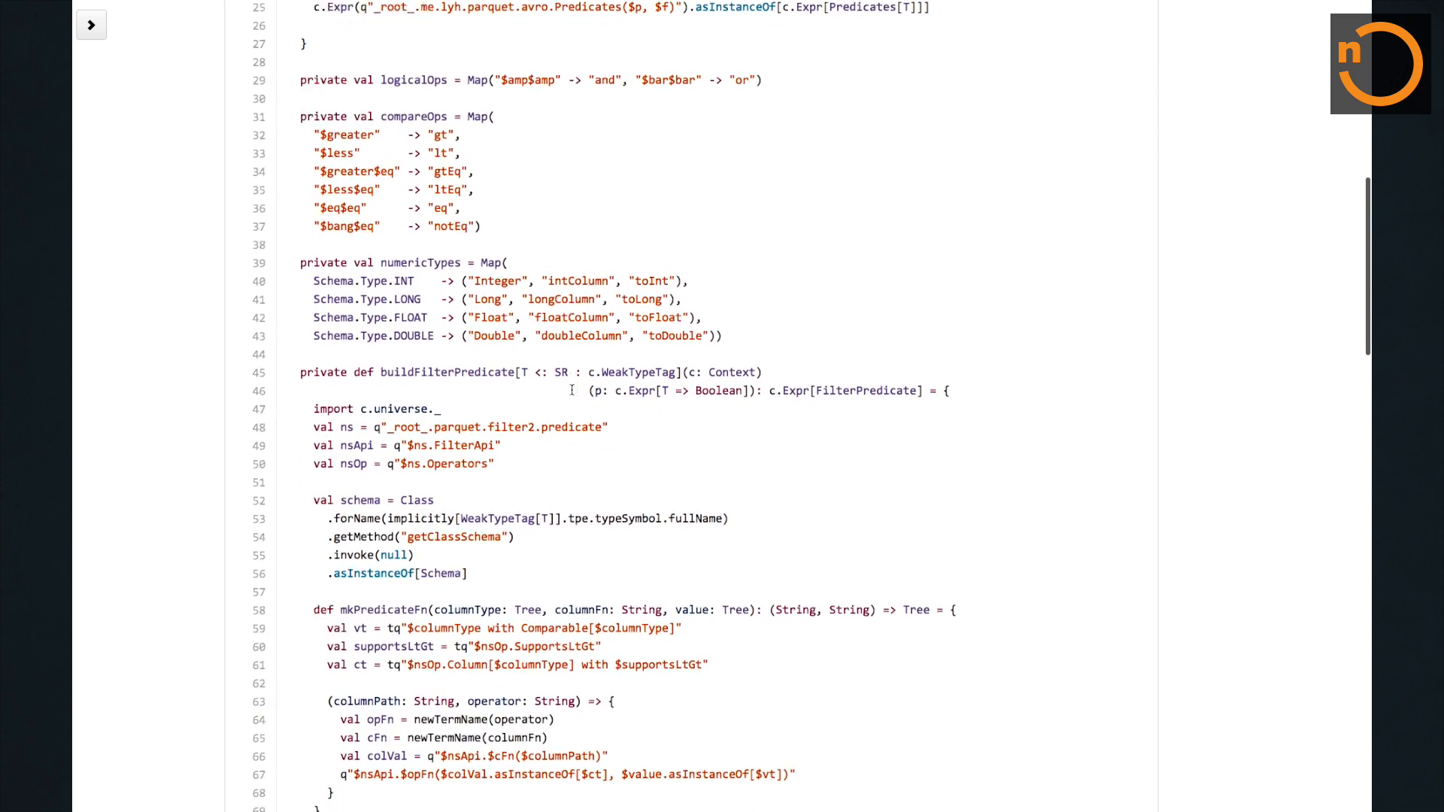
Scroll to the end of Predicate.scala, the parse function and closing brace at line 172
{"action": "scroll", "scroll_direction": "down", "scroll_amount": 3}
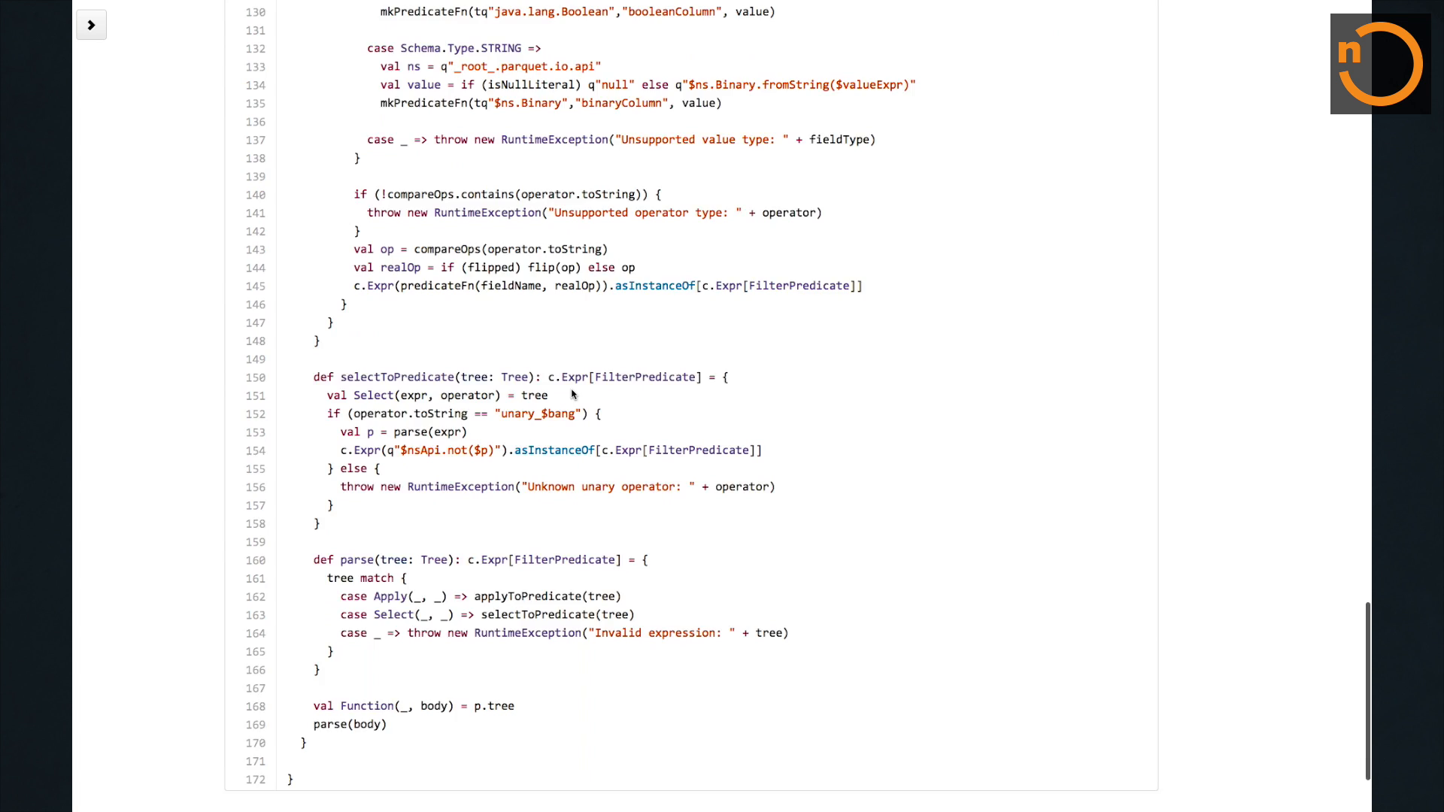
{"action": "scroll", "scroll_direction": "down", "scroll_amount": 3}
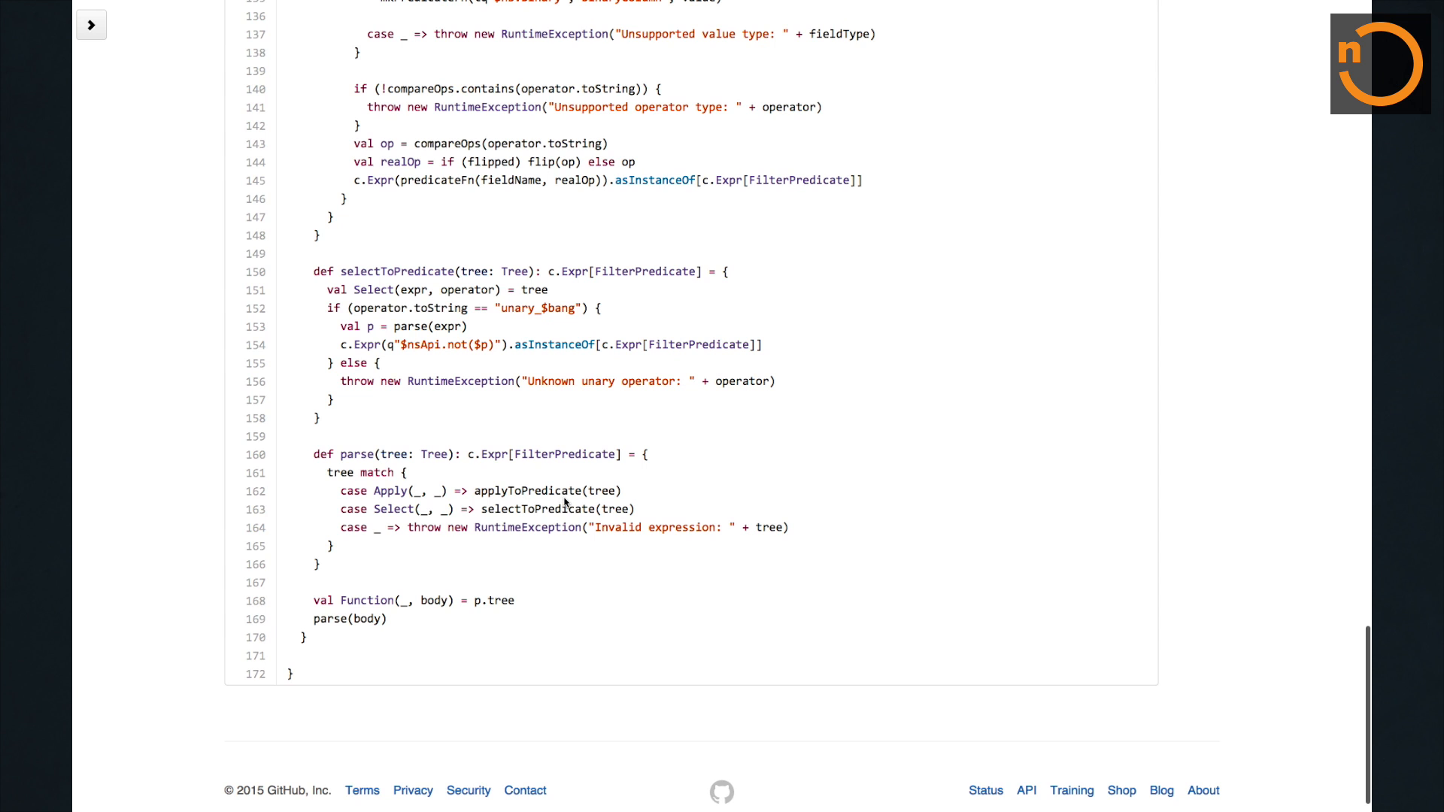
{"action": "scroll", "scroll_direction": "down", "scroll_amount": 3}
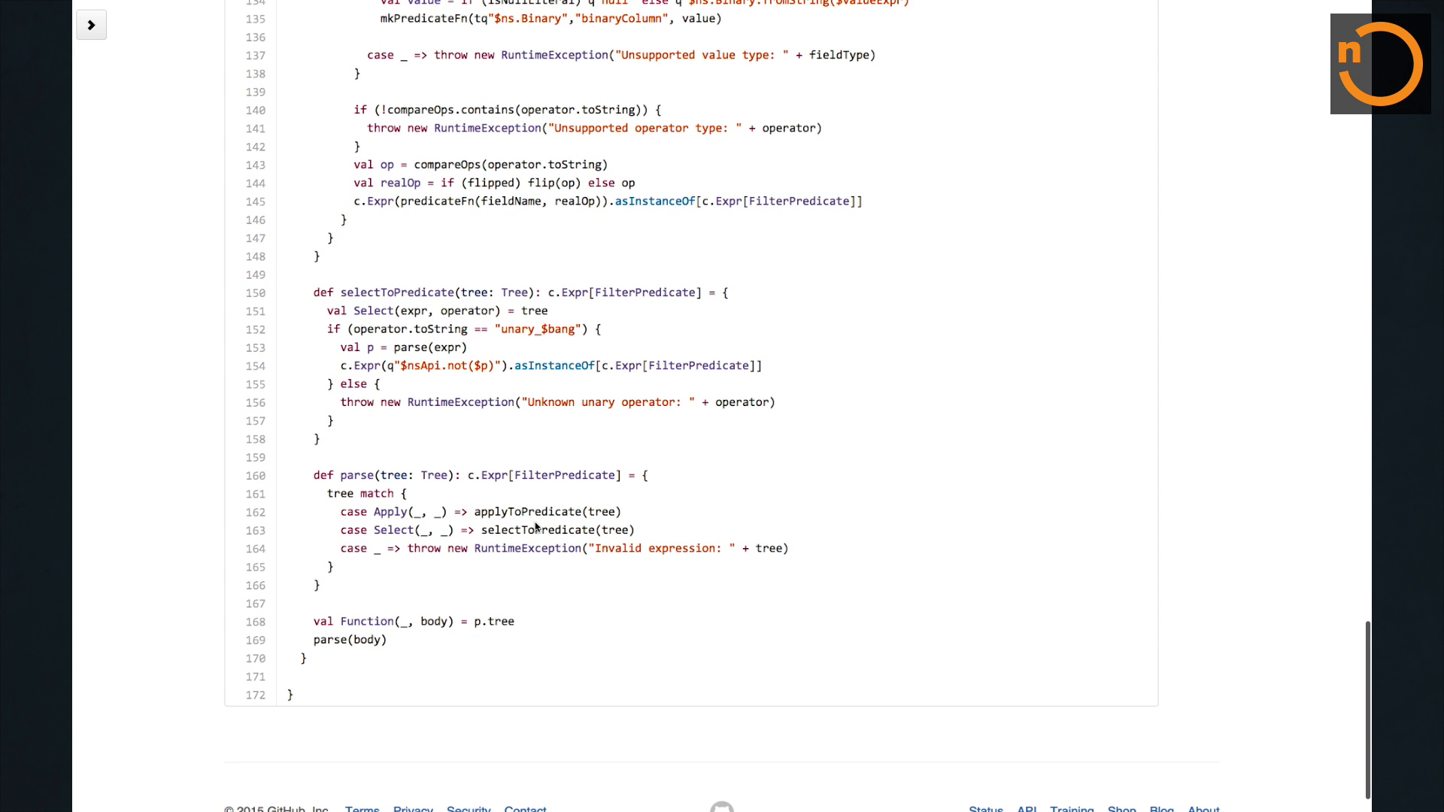